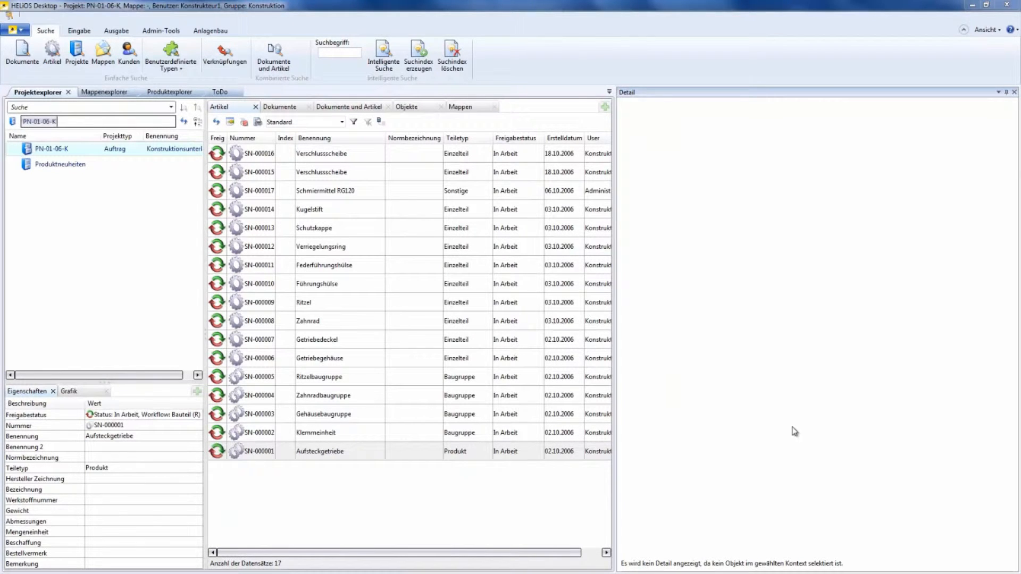
mouse_move(700, 378)
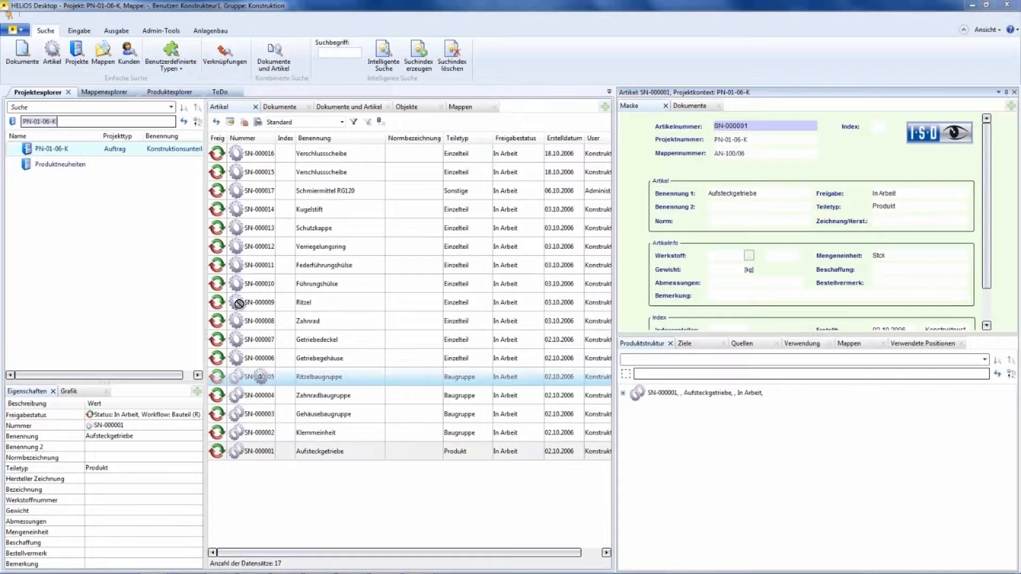
Show assembly SN-000001 Aufsteckgetriebe with its structure and four linked documents in the Produktexplorer
left_click(168, 92)
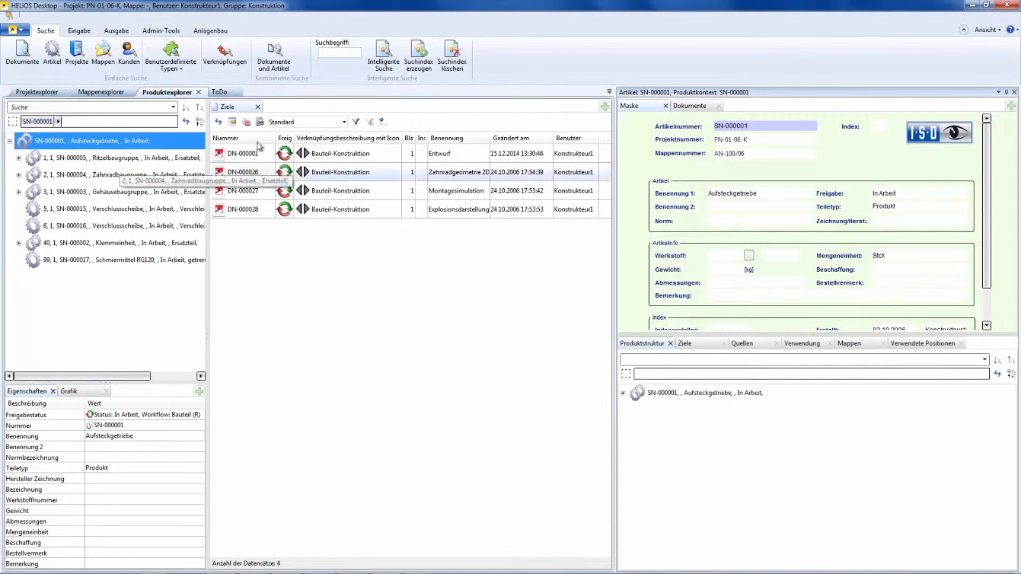
mouse_move(270, 282)
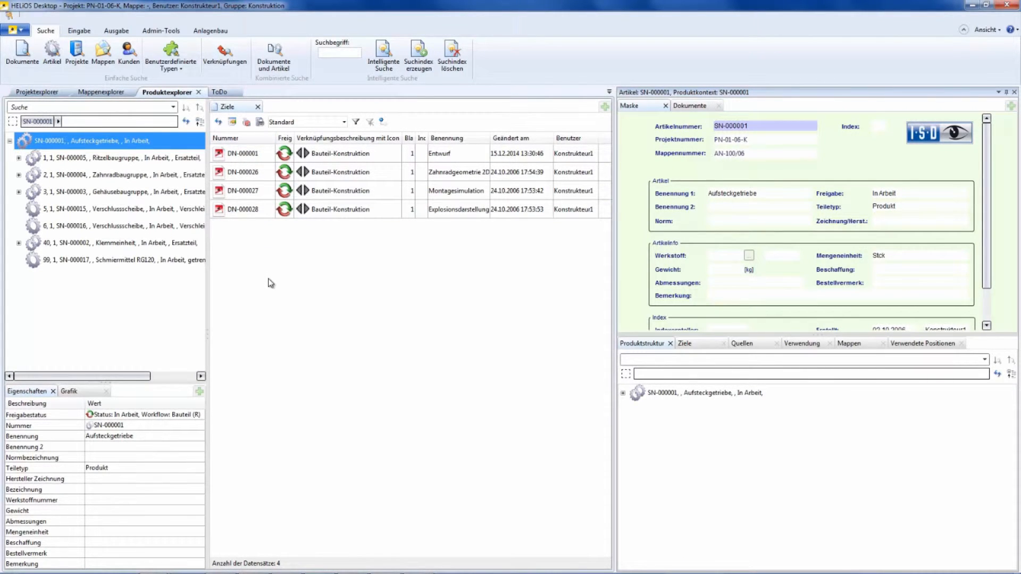
mouse_move(90, 143)
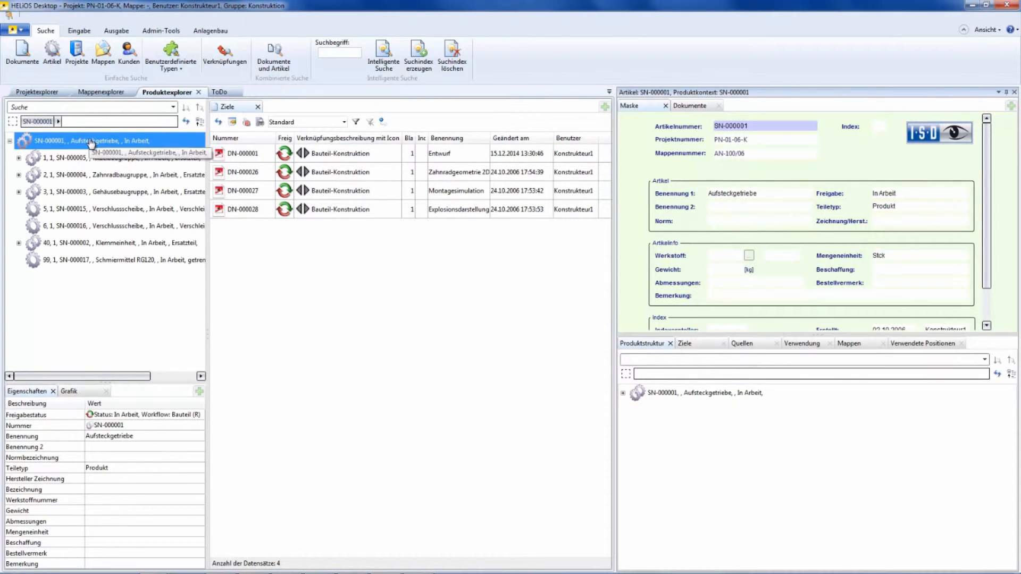
left_click(382, 122)
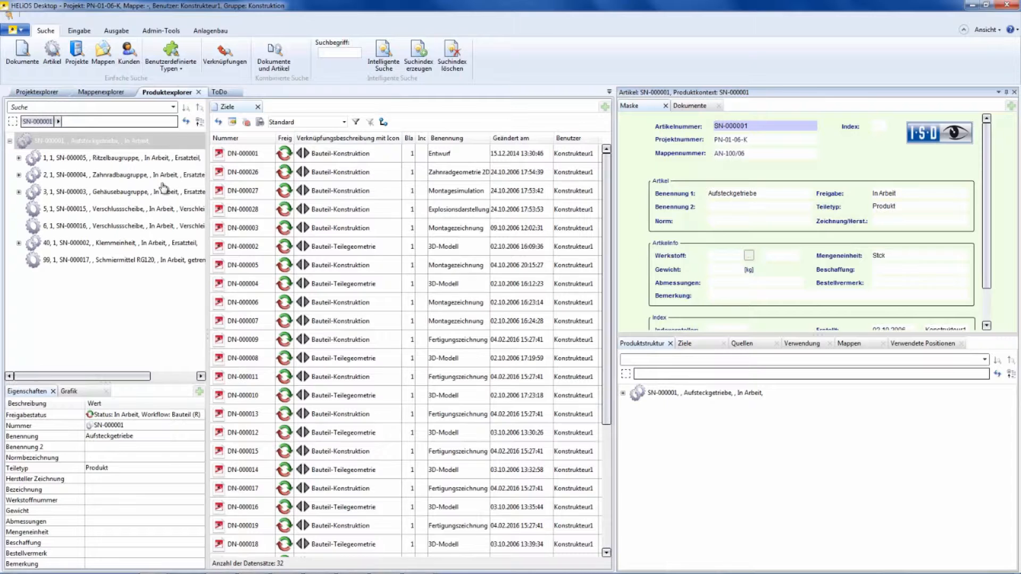
mouse_move(160, 260)
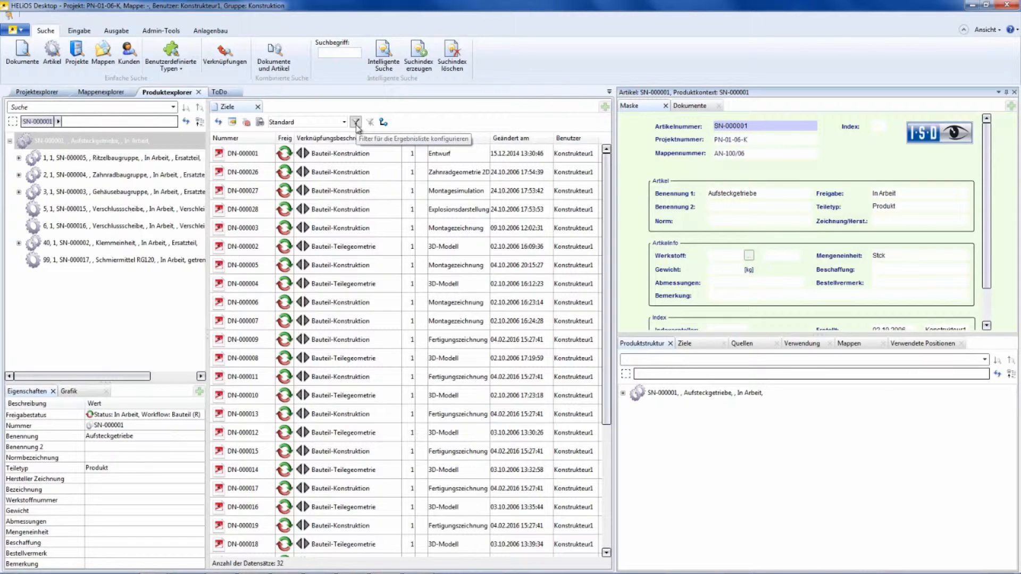
left_click(355, 121)
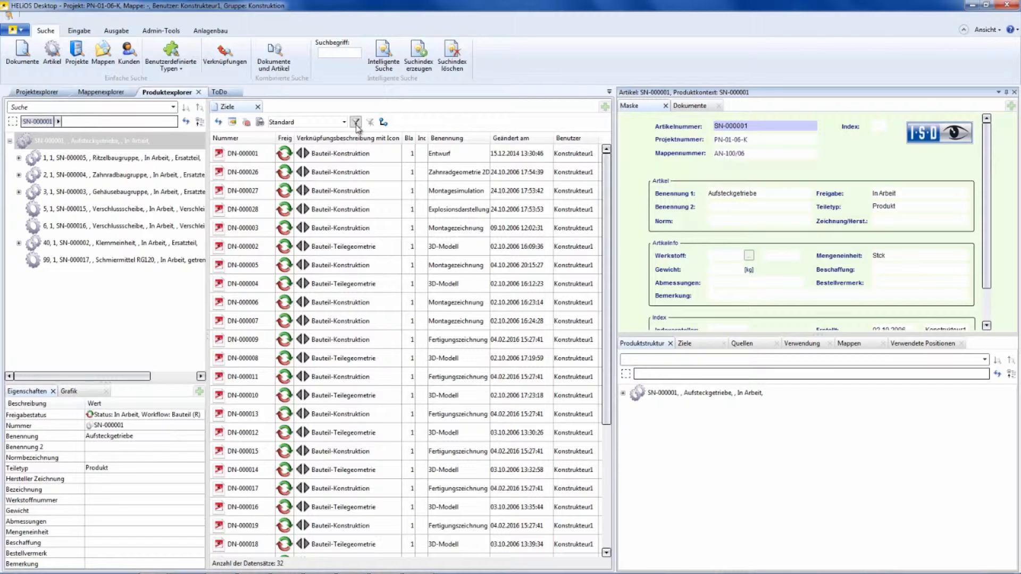
left_click(383, 122)
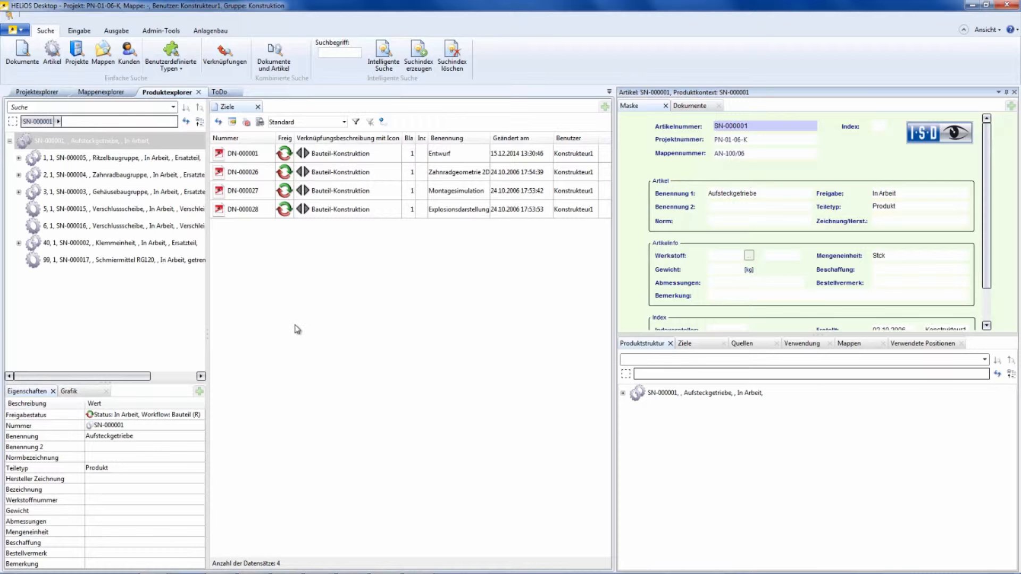
mouse_move(592, 117)
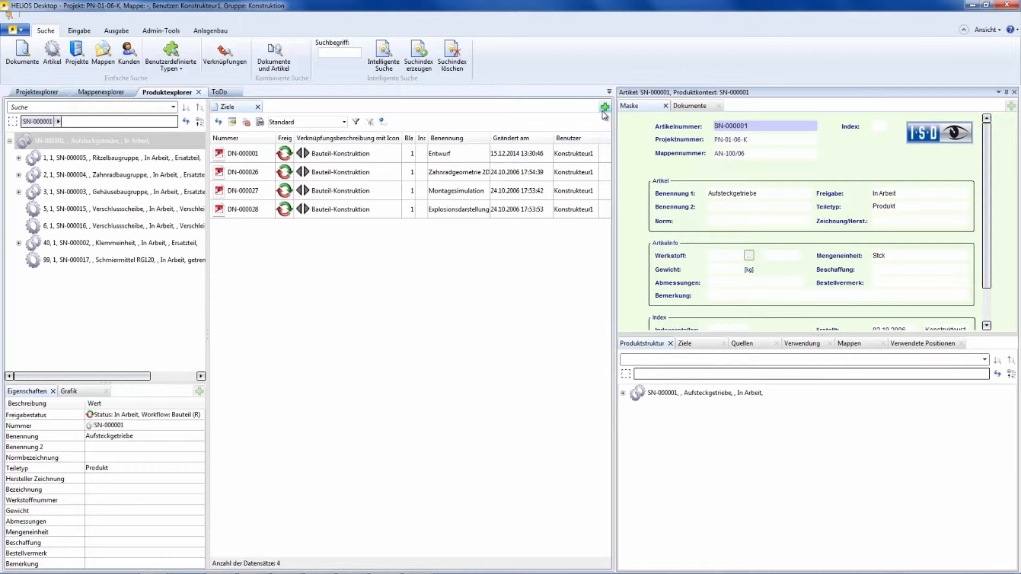
Add 'Verwendete Artikel' and 'Verwendete Positionen' result lists for the assembly and show the articles list
left_click(603, 107)
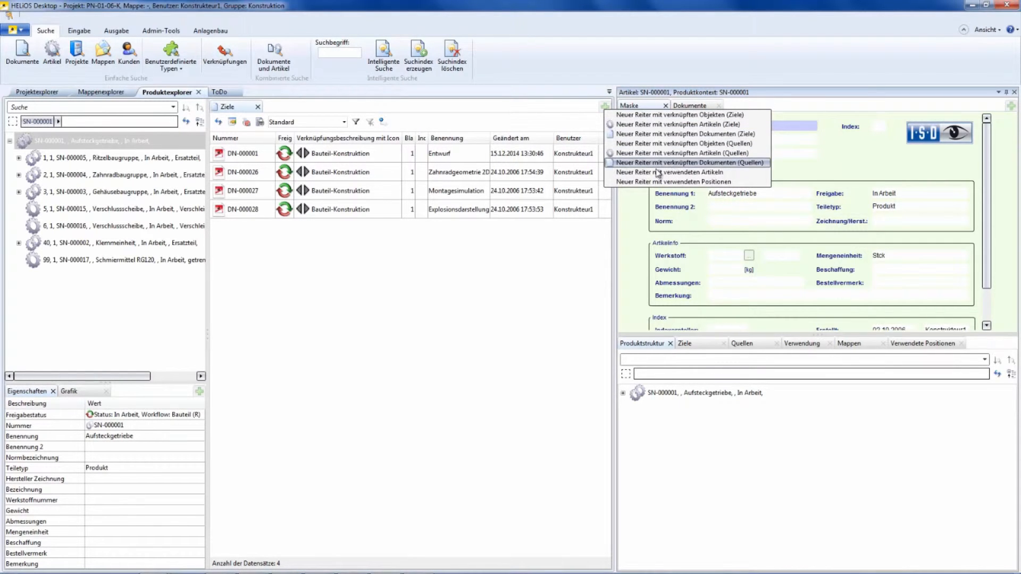
mouse_move(650, 173)
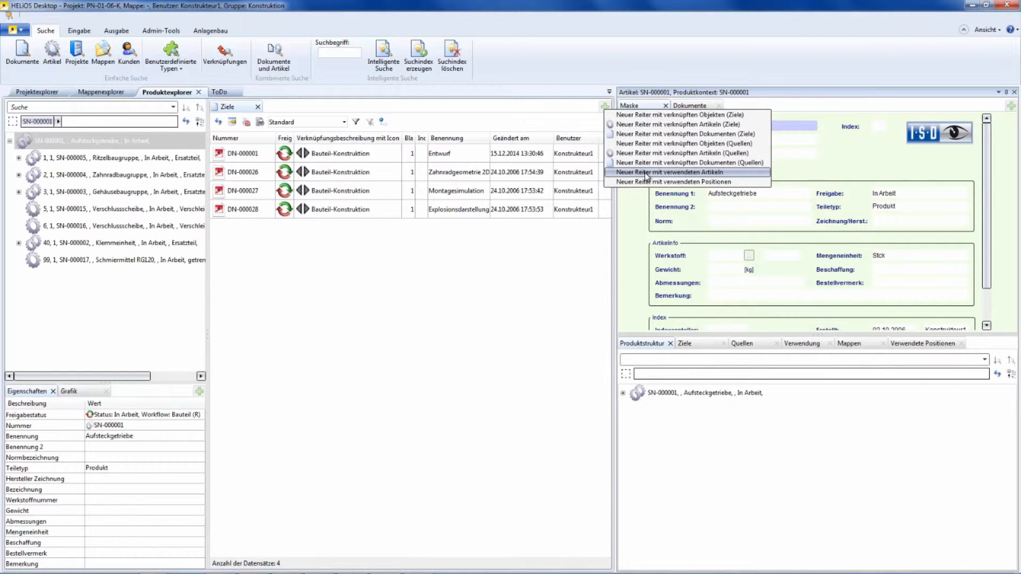
mouse_move(678, 182)
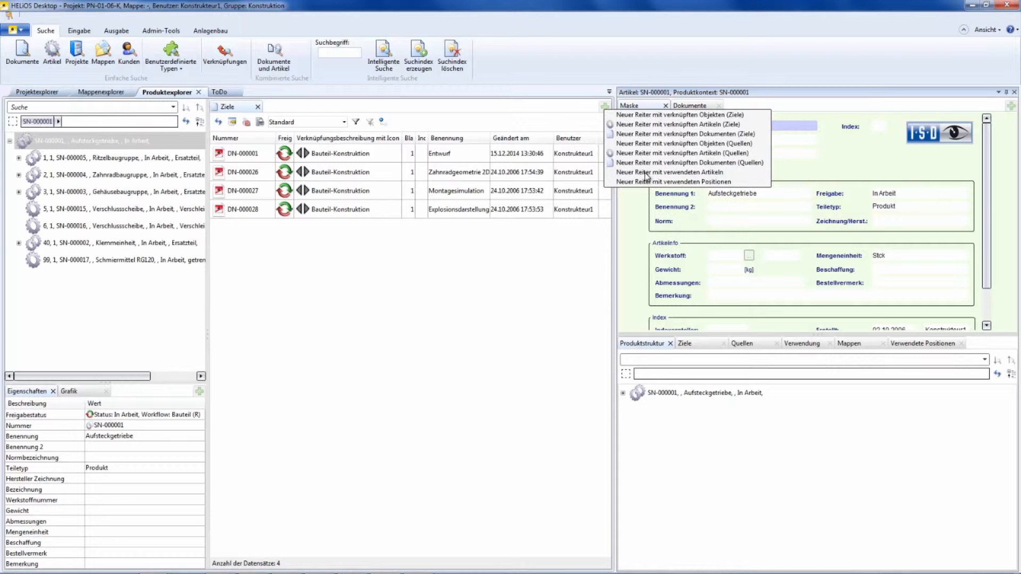
left_click(667, 172)
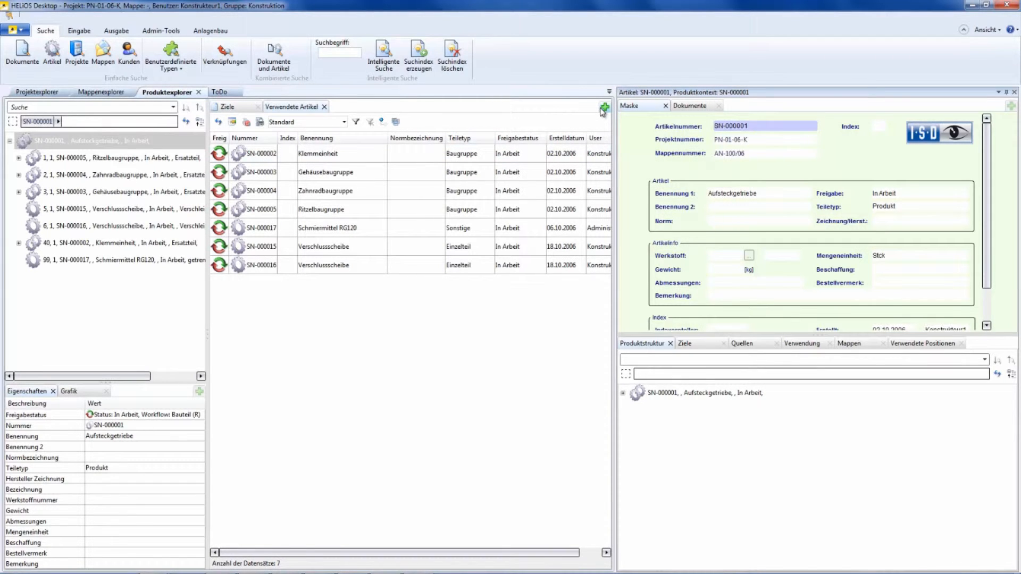
left_click(602, 106)
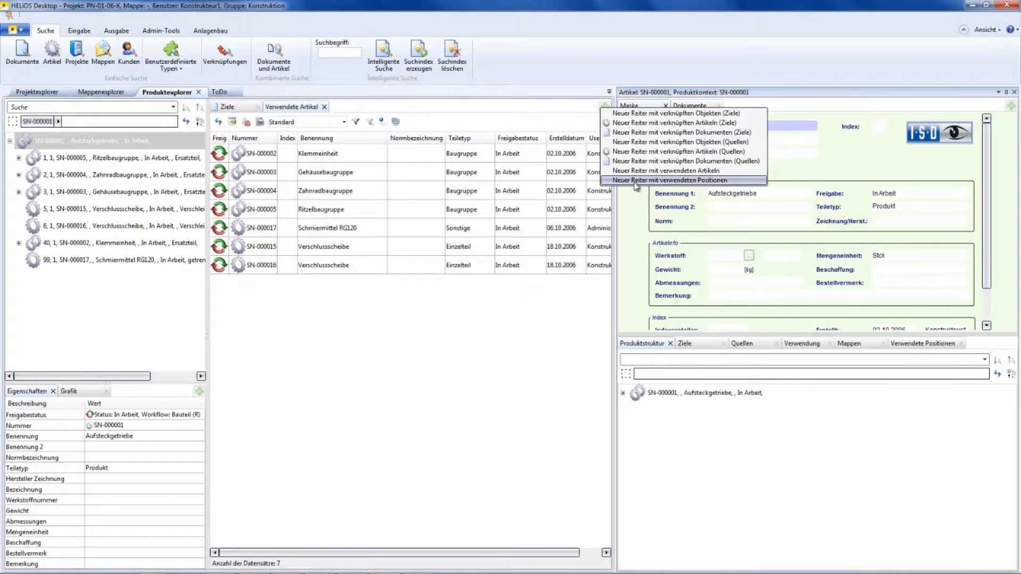
left_click(683, 179)
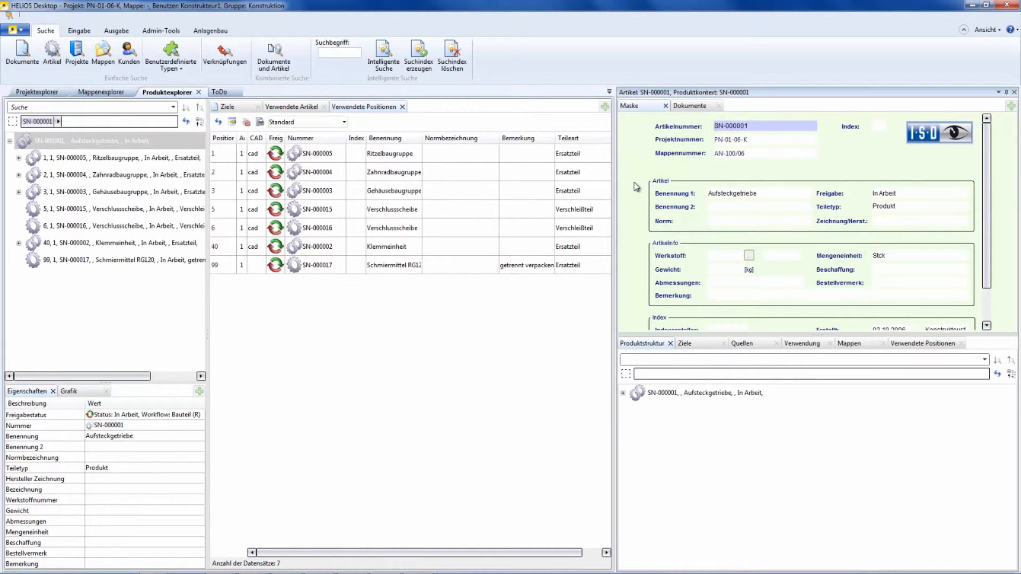
left_click(291, 106)
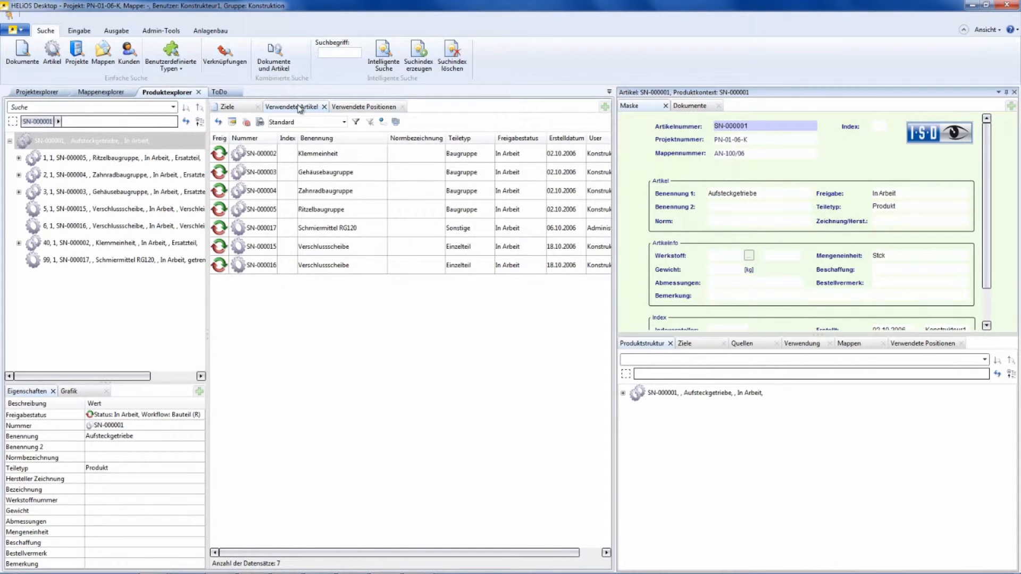
Move the used articles and positions lists into a new horizontal tab group beneath the documents
right_click(286, 107)
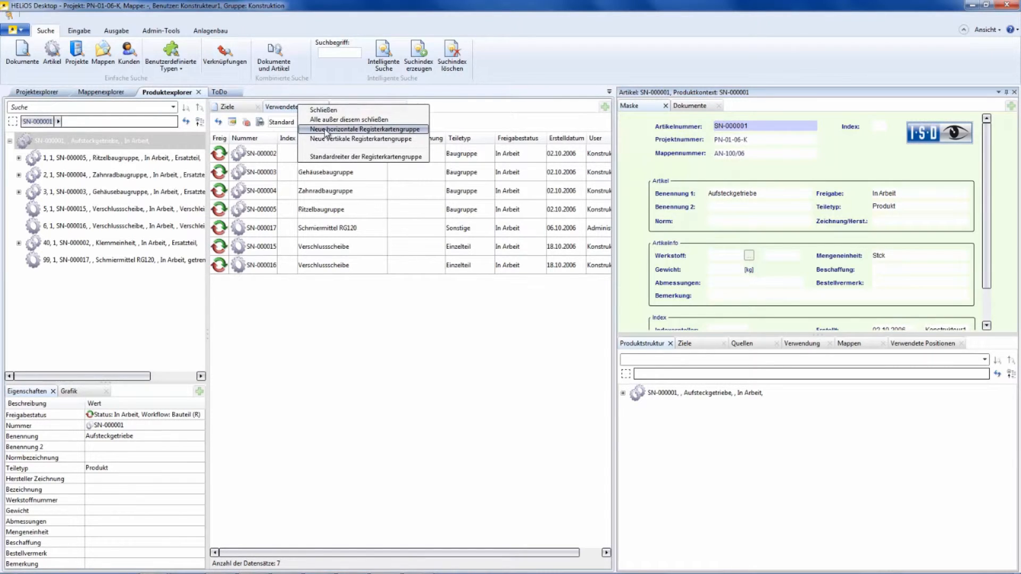
left_click(364, 129)
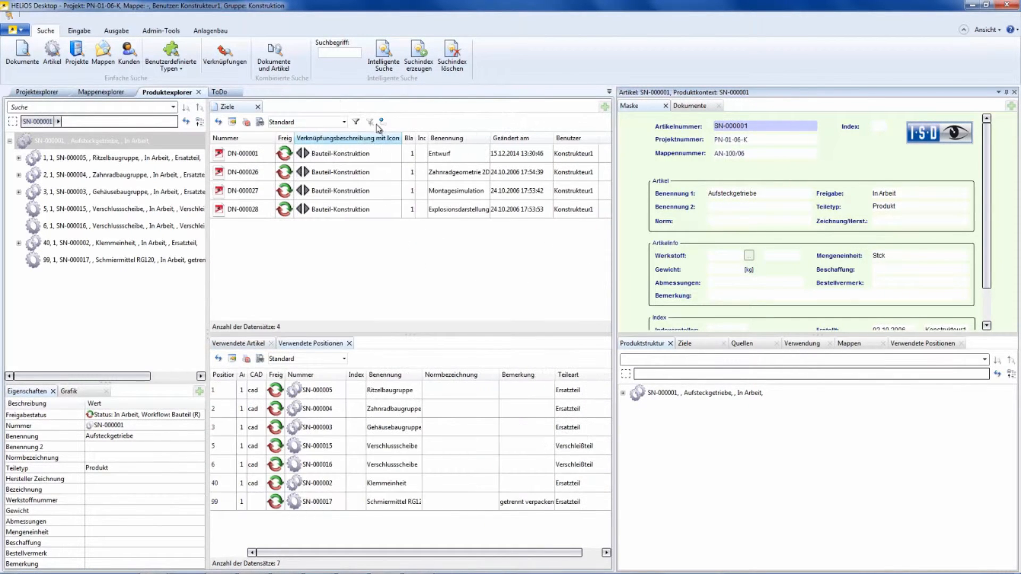
left_click(237, 344)
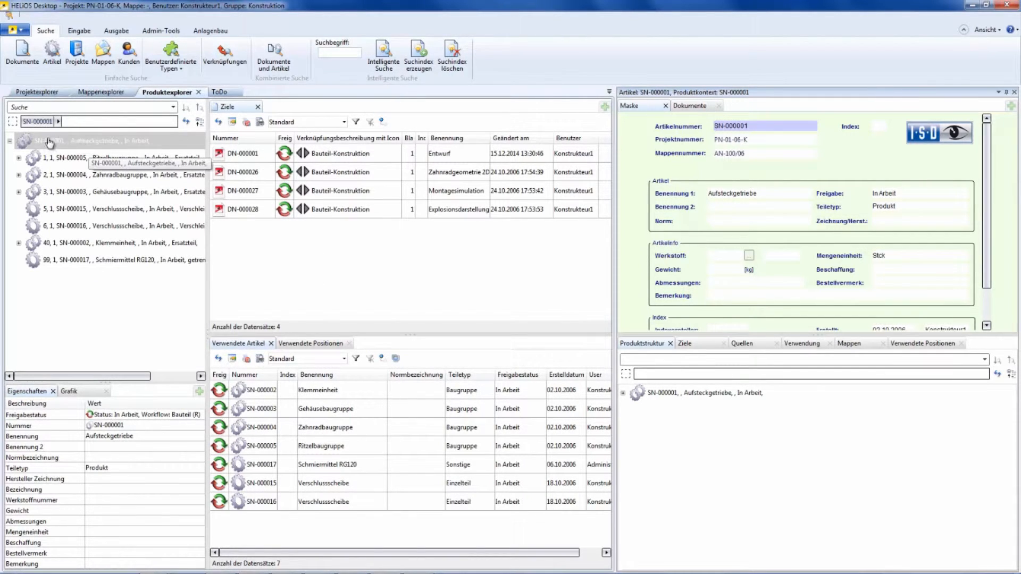
mouse_move(64, 144)
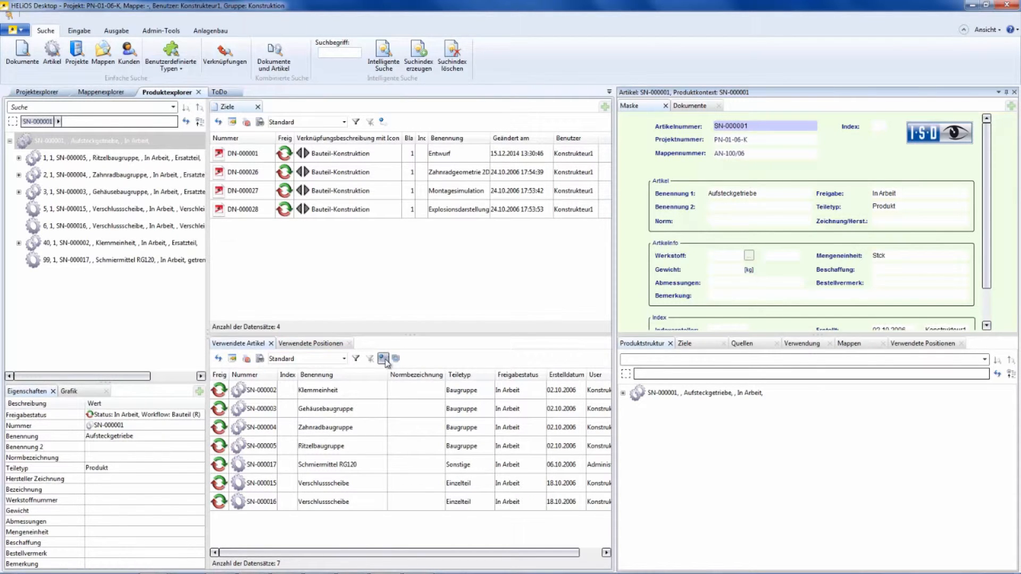
mouse_move(384, 358)
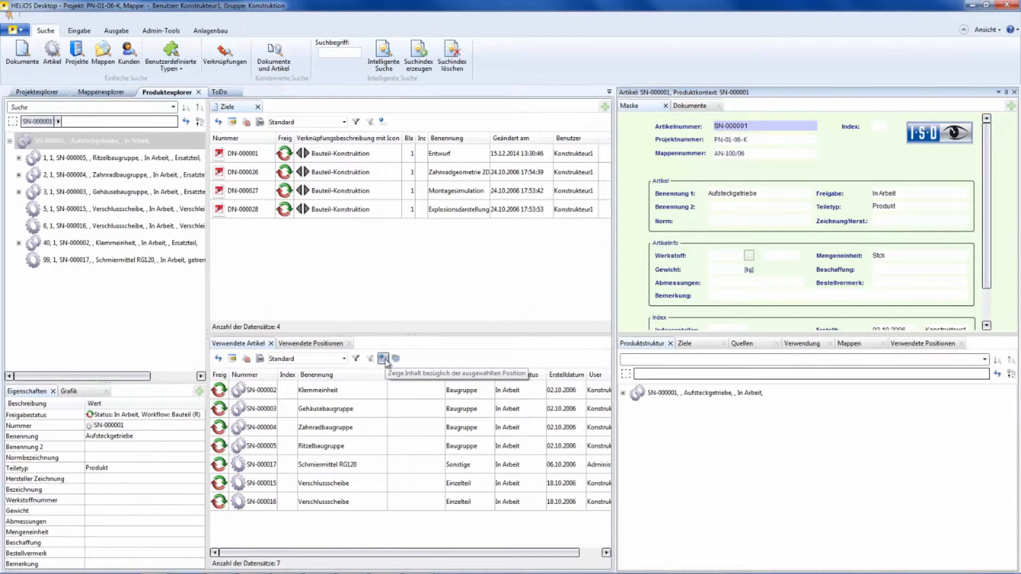
List used articles for the whole assembly structure (28 instead of seven) and review them
left_click(384, 358)
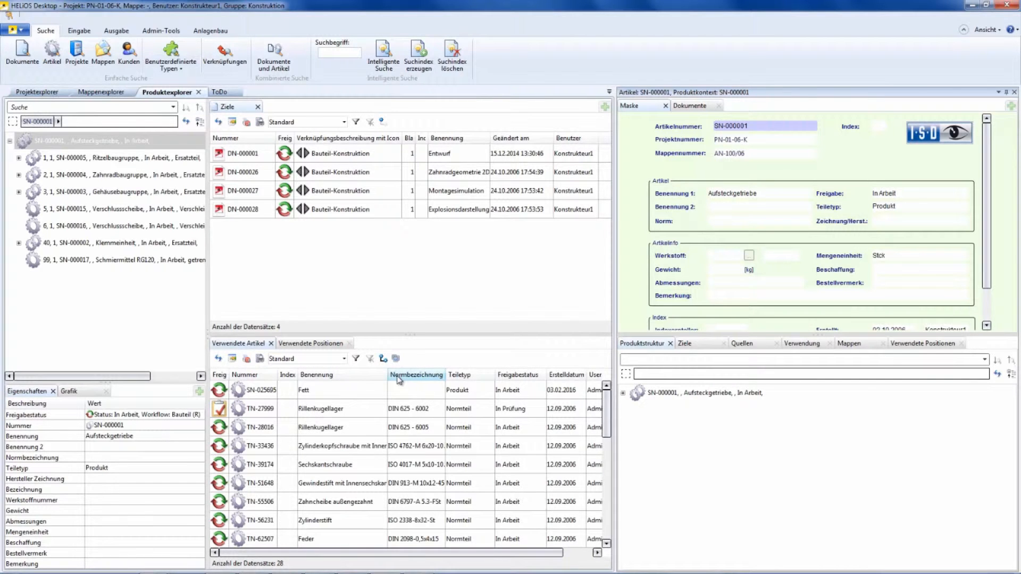
scroll("down", 3)
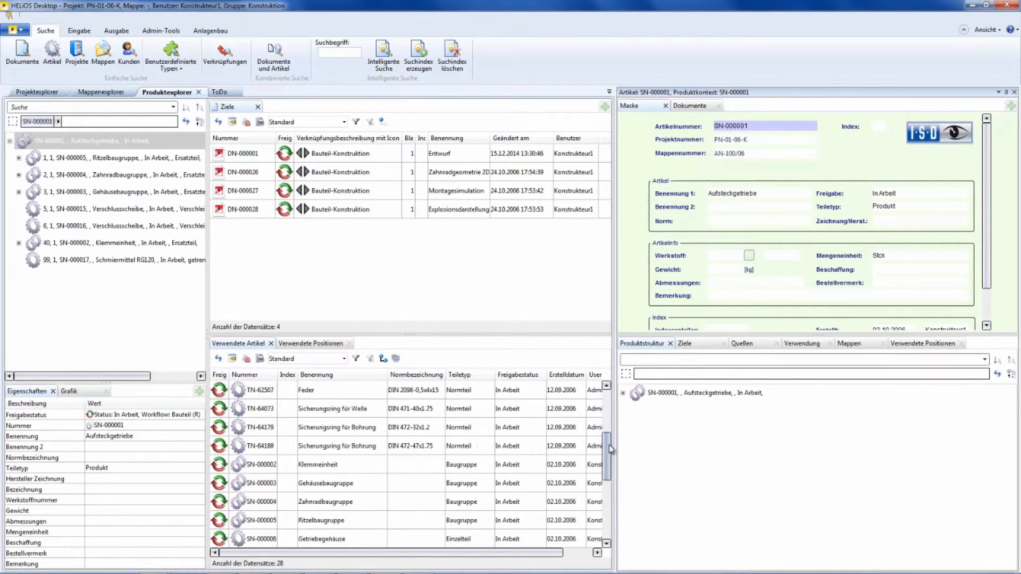
scroll("down", 3)
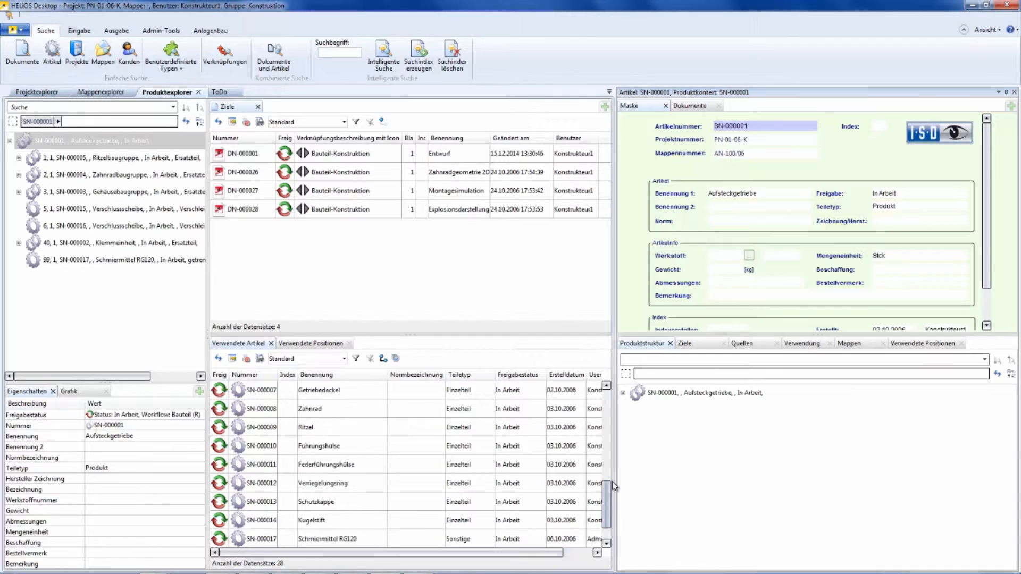
scroll("down", 3)
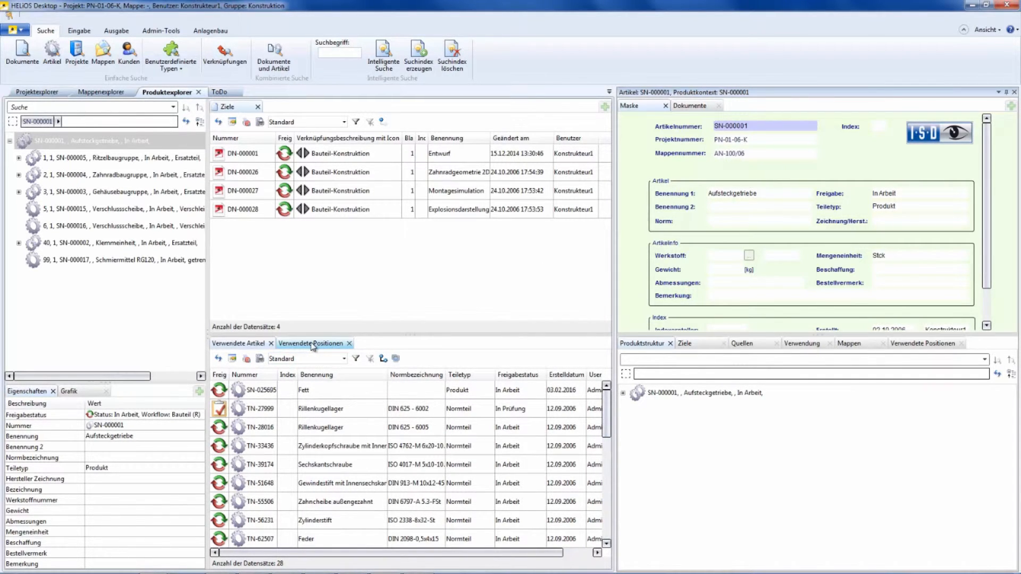
Show the seven used positions of the assembly, including Schmiermittel RG120 (SN-000017)
left_click(313, 344)
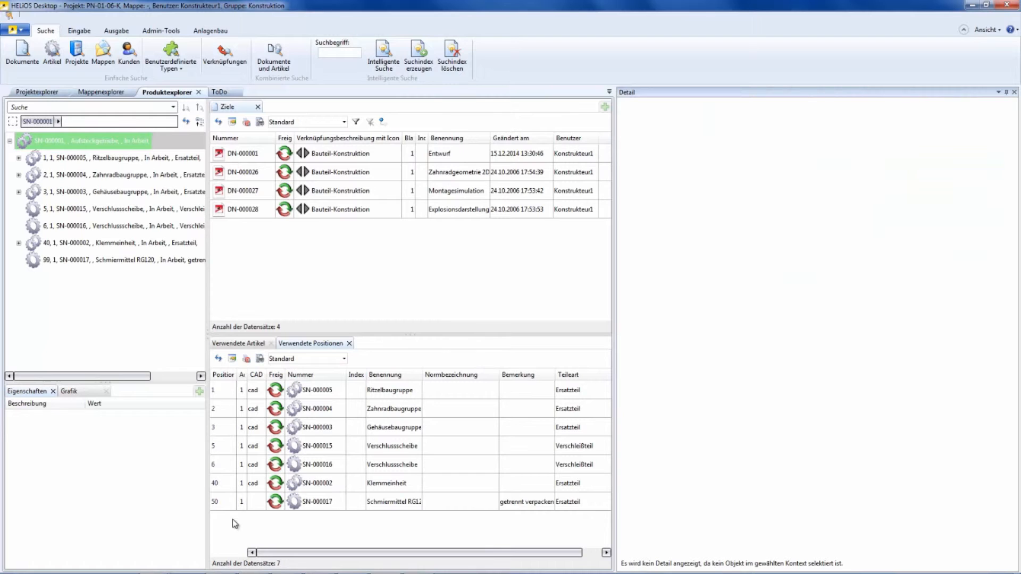
mouse_move(76, 174)
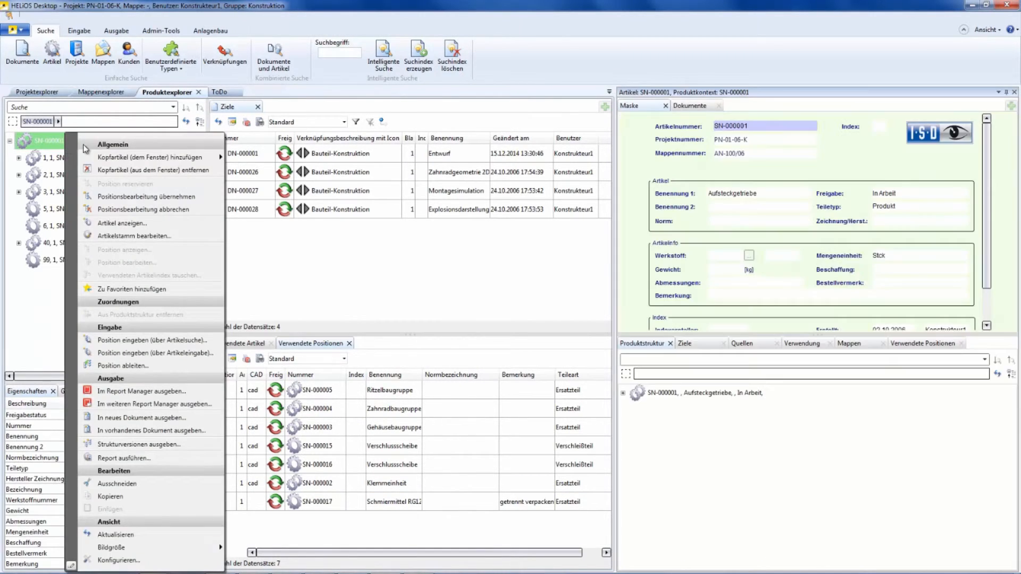
mouse_move(150, 196)
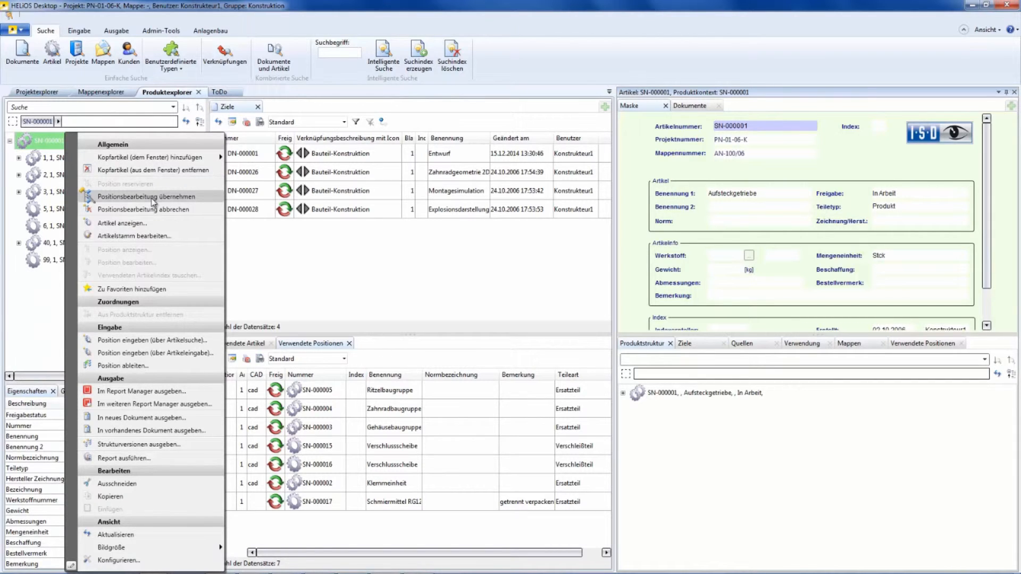
Apply 'Positionsbearbeitung übernehmen' so Schmiermittel RG120 is saved at position 50
left_click(150, 196)
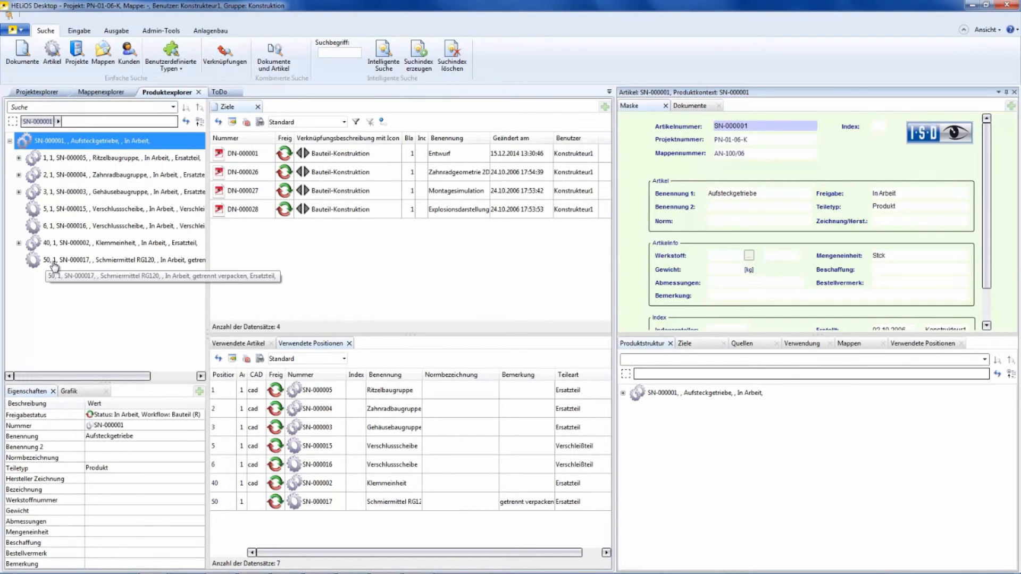
mouse_move(164, 309)
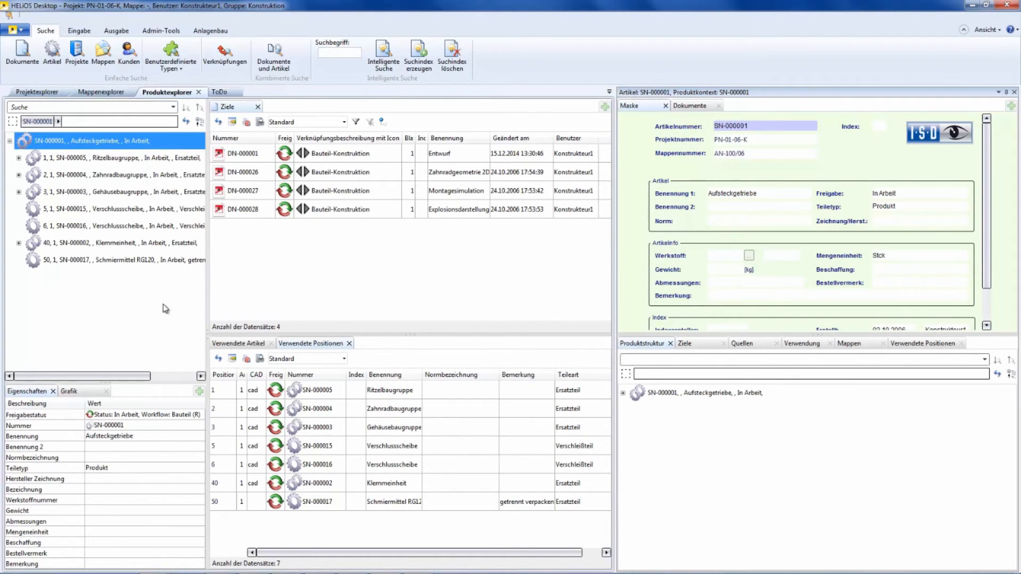